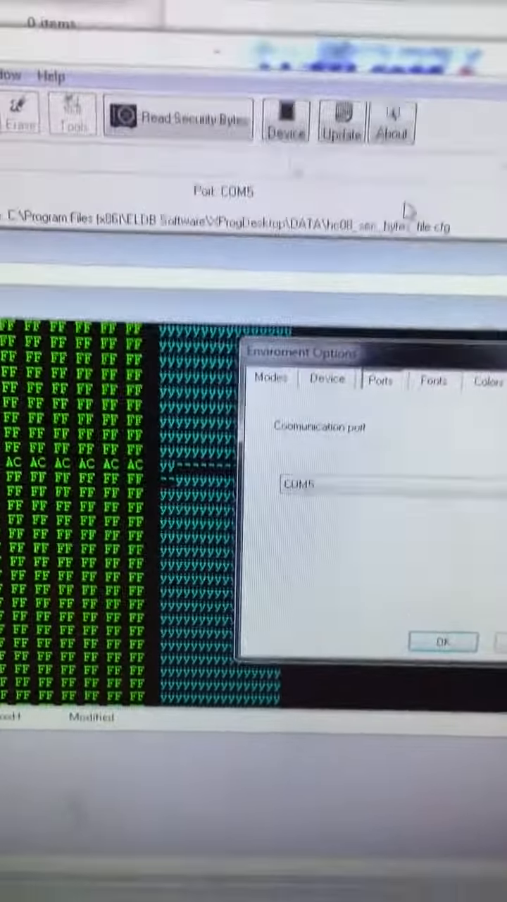
Confirm COM5 as the communication port and close Environment Options
left_click(443, 642)
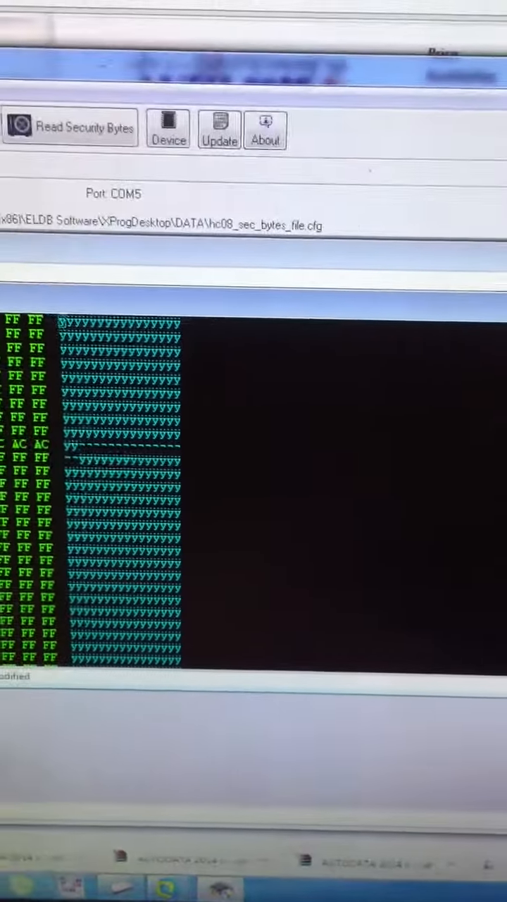
Start filling the selected buffer block with EE bytes
left_click(70, 129)
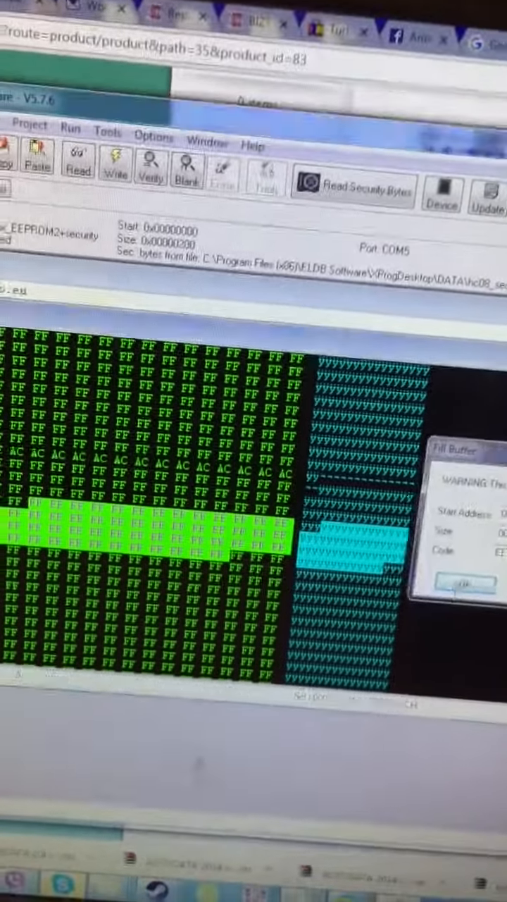
Accept the EE fill, write the buffer to the HC08 device, then read it back
left_click(458, 581)
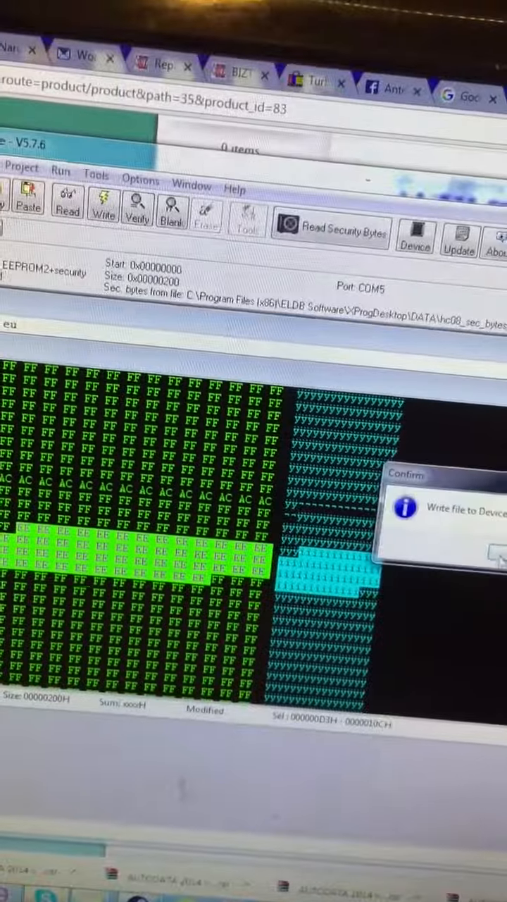
left_click(493, 560)
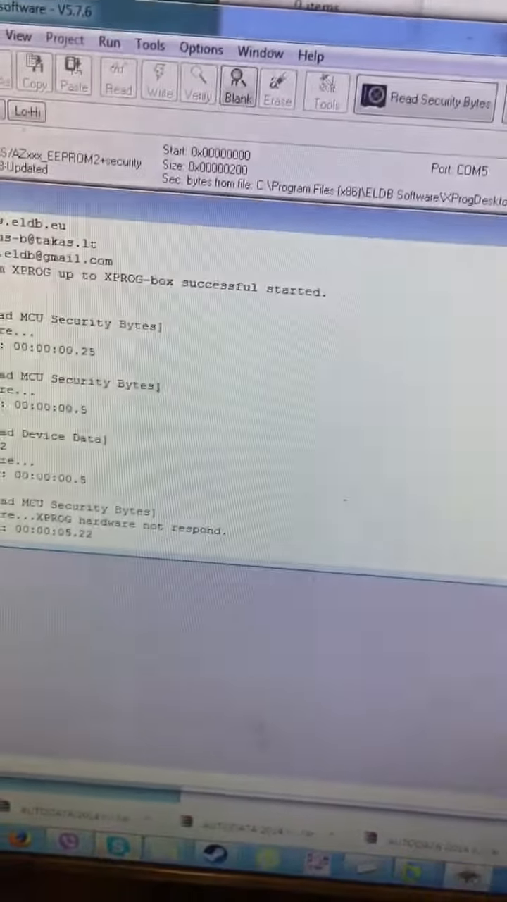
left_click(119, 77)
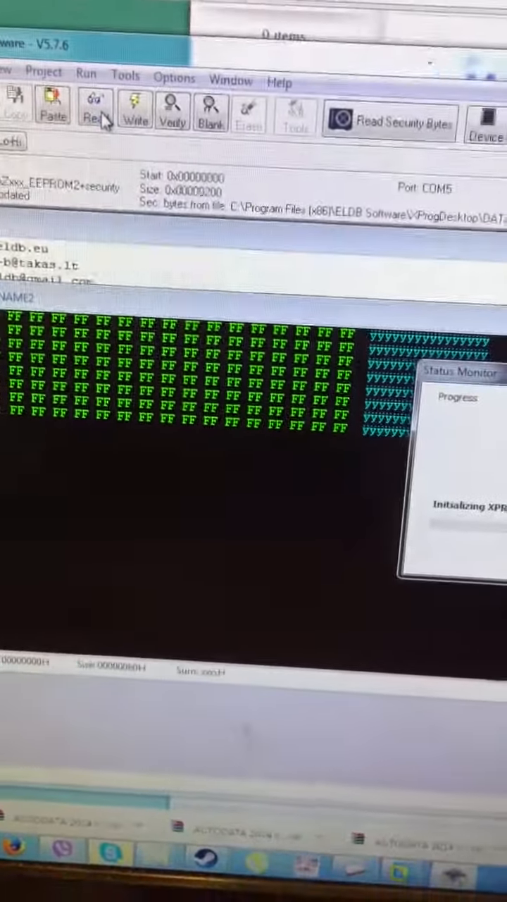